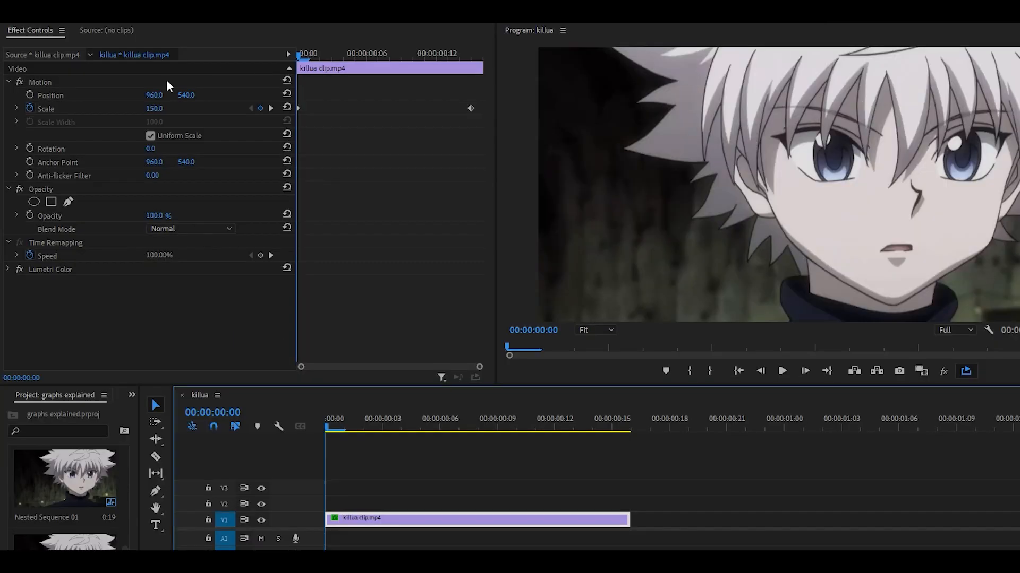
Step: Expand the Scale property in Effect Controls to show its value and velocity graphs
left_click(472, 53)
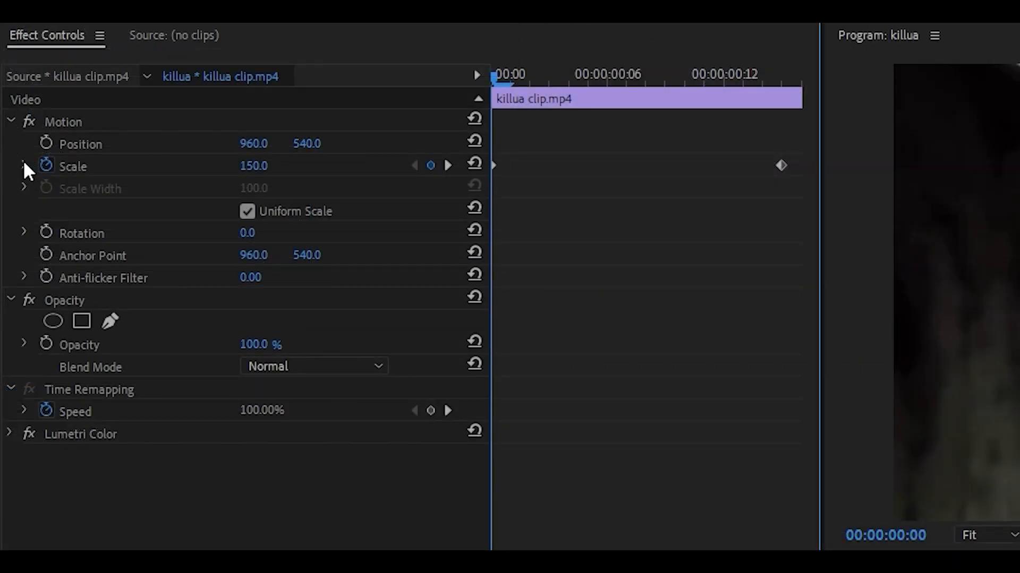
left_click(24, 166)
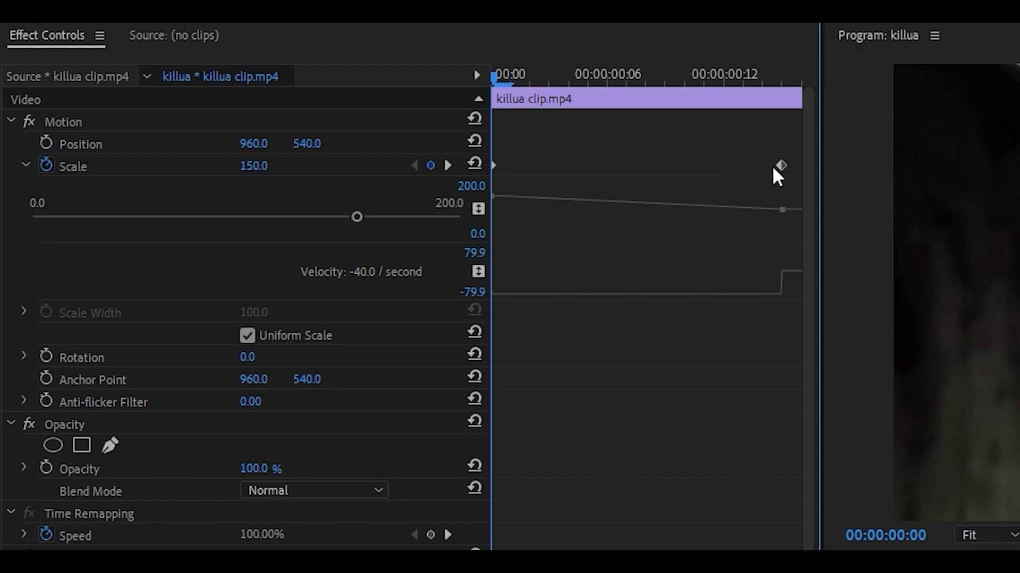
Step: Select the final Scale keyframe at 100 in Effect Controls
left_click(781, 165)
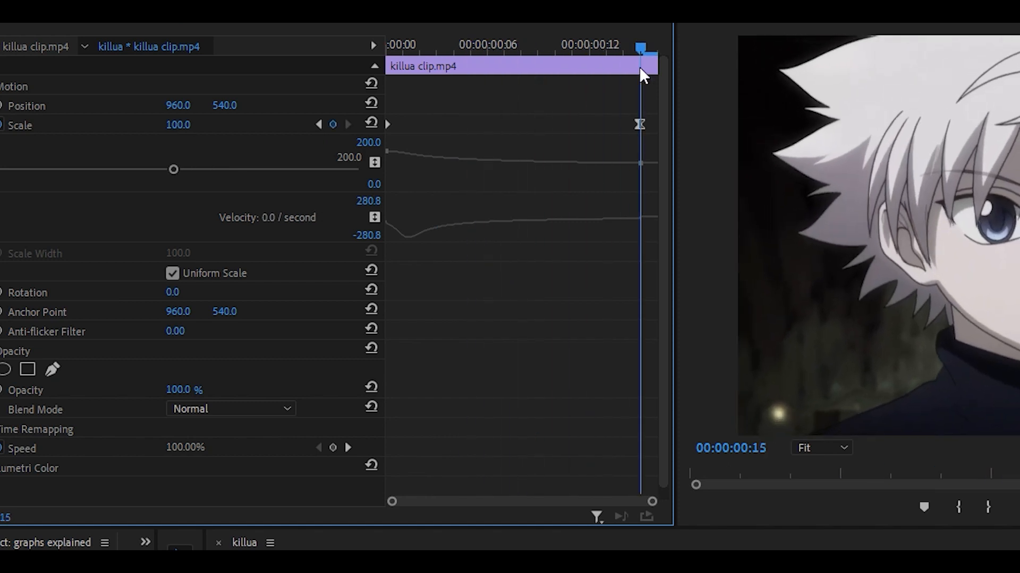
mouse_move(394, 504)
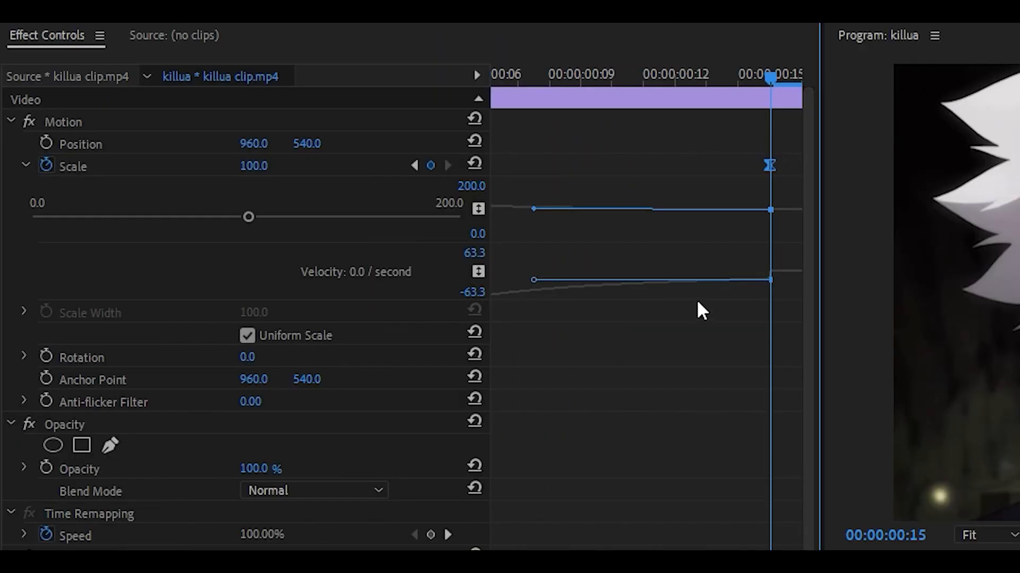
mouse_move(536, 286)
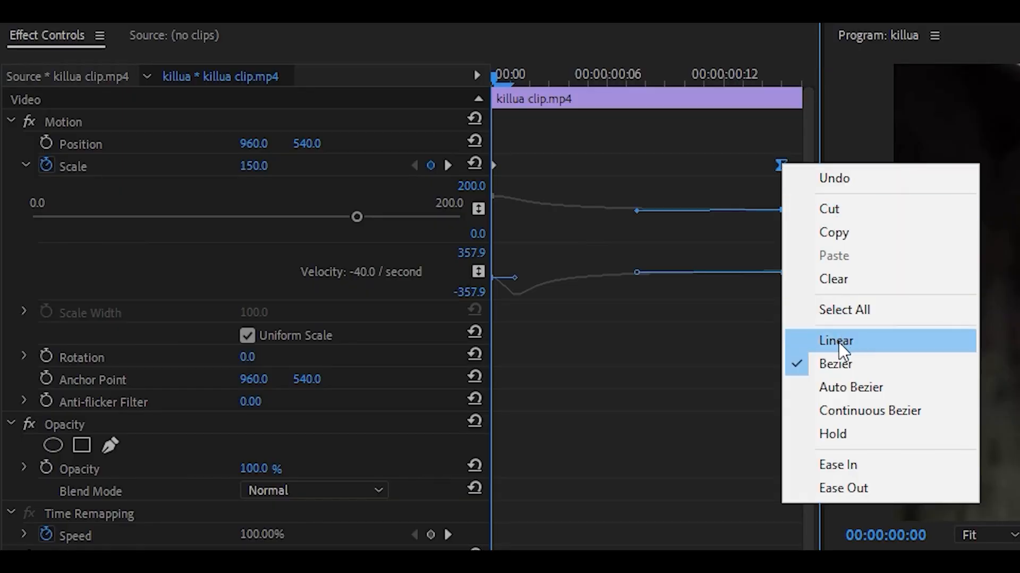
Step: Set the final Scale keyframe's interpolation to Linear
left_click(835, 340)
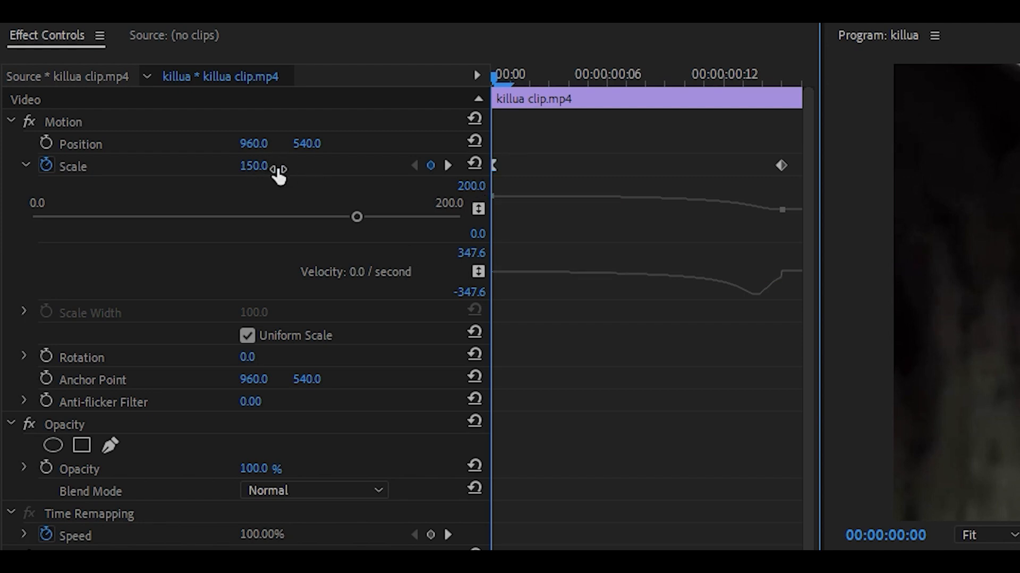
left_click(722, 80)
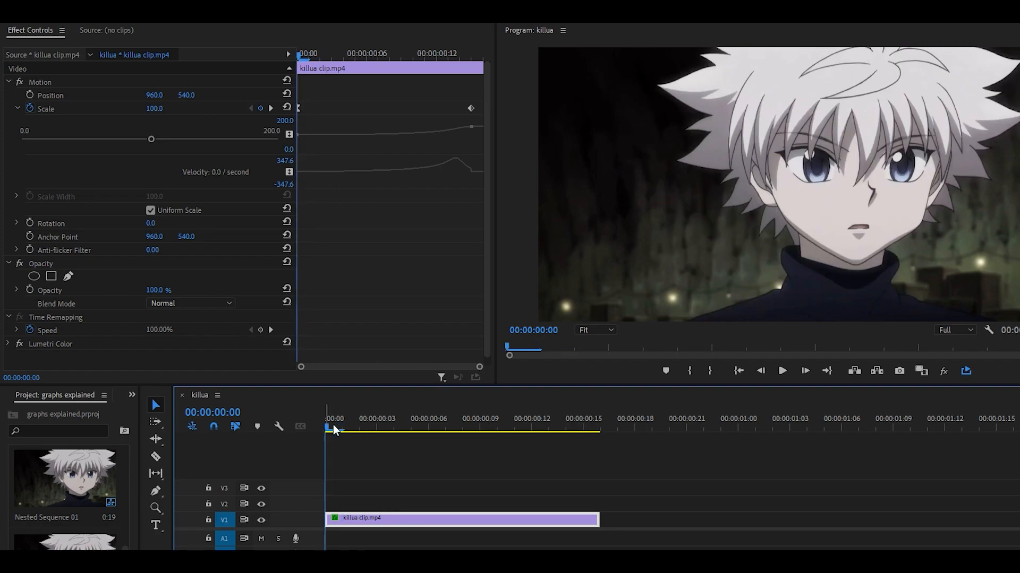
Step: Play back the clip to preview the ease-in-out scale zoom
left_click(782, 371)
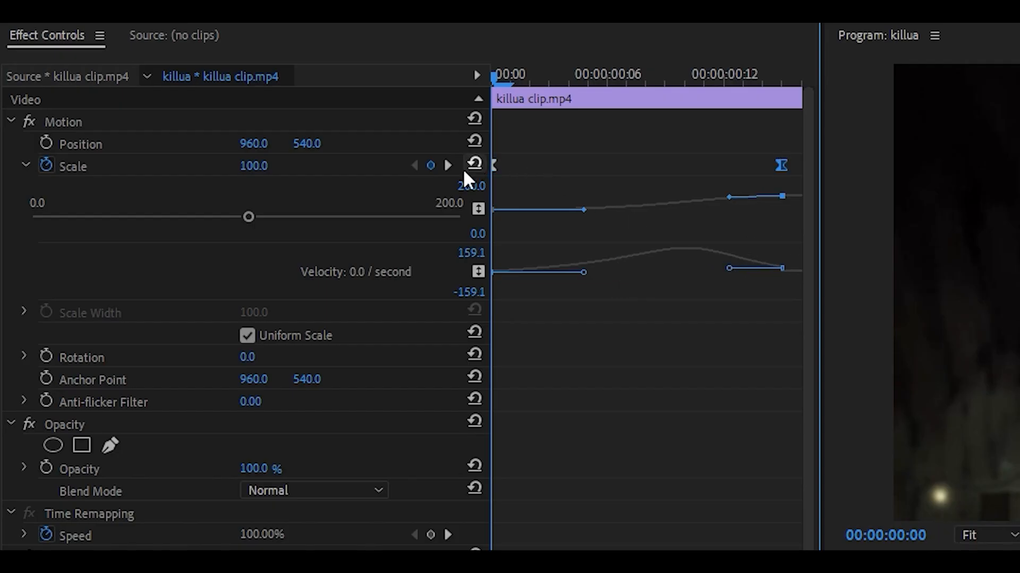
mouse_move(699, 263)
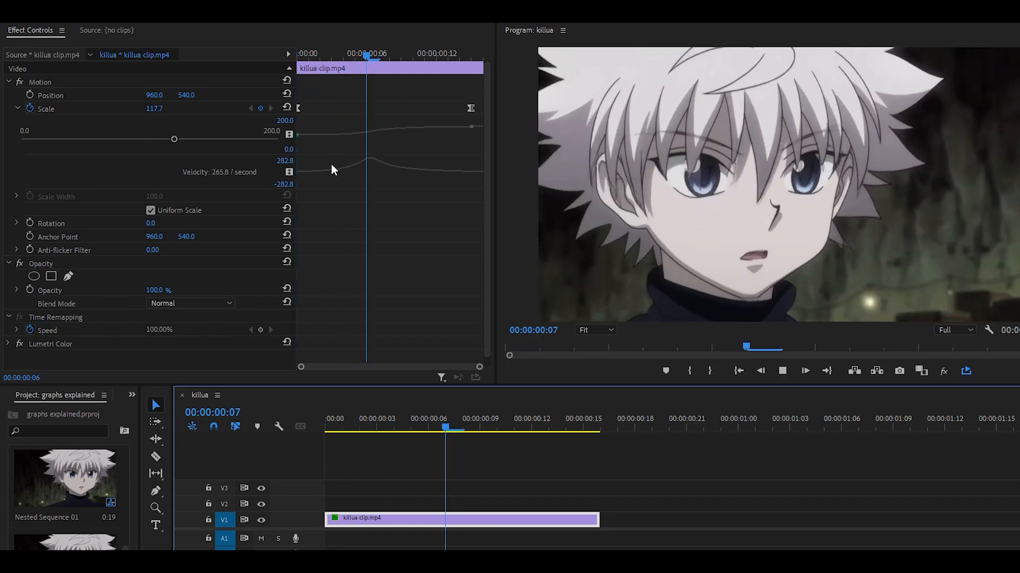
mouse_move(418, 193)
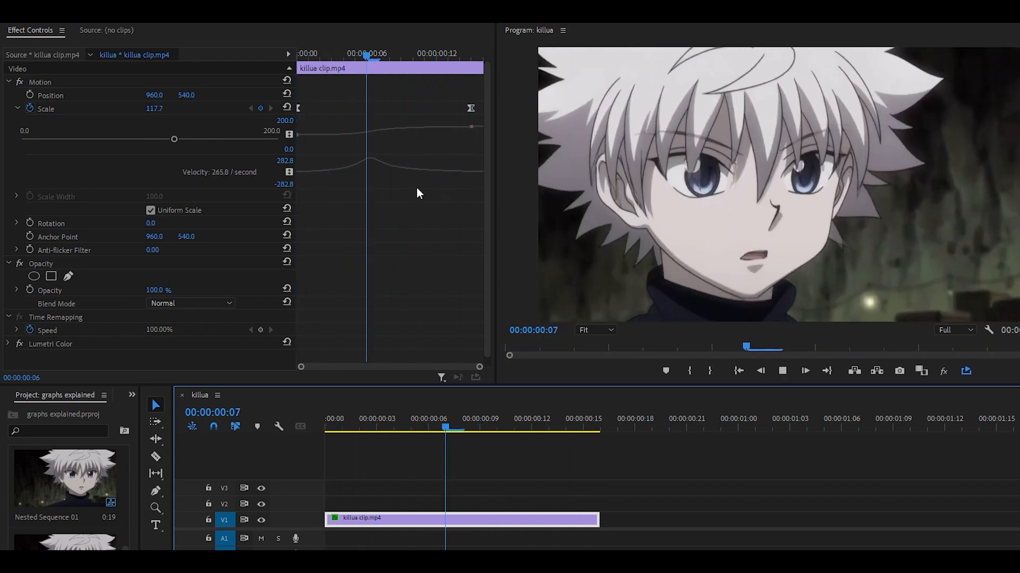